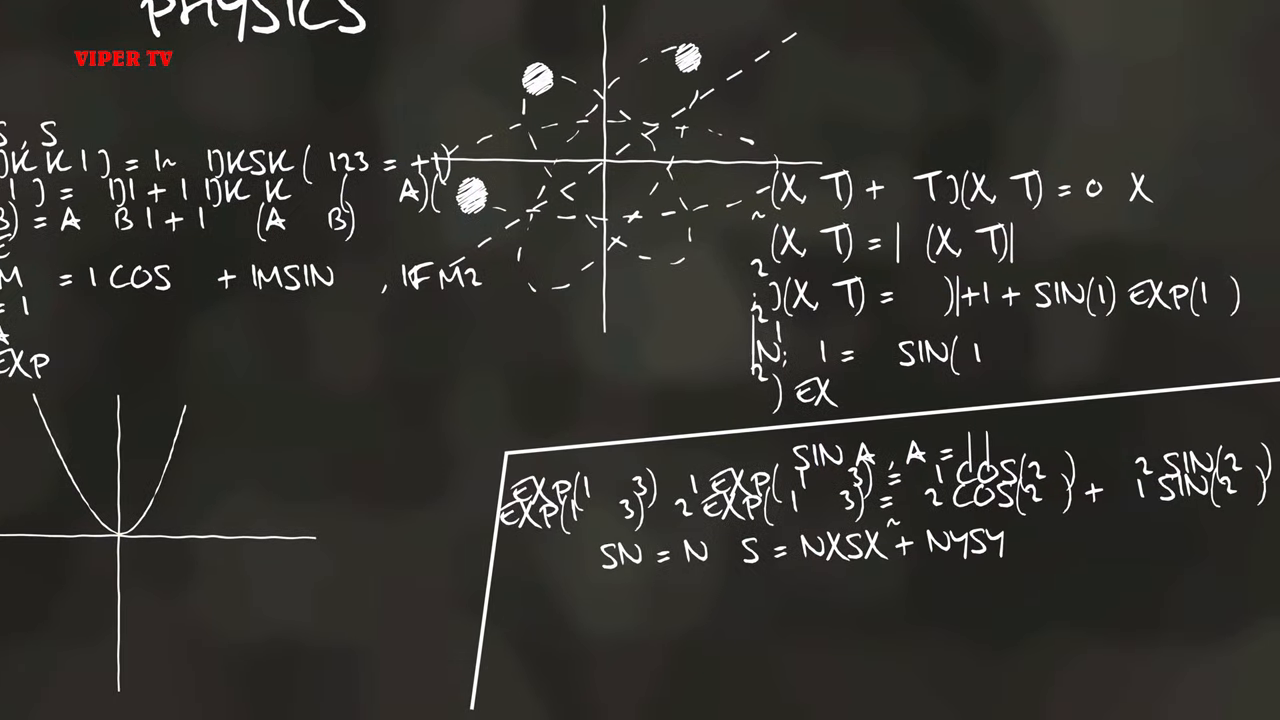
scroll(down, 3)
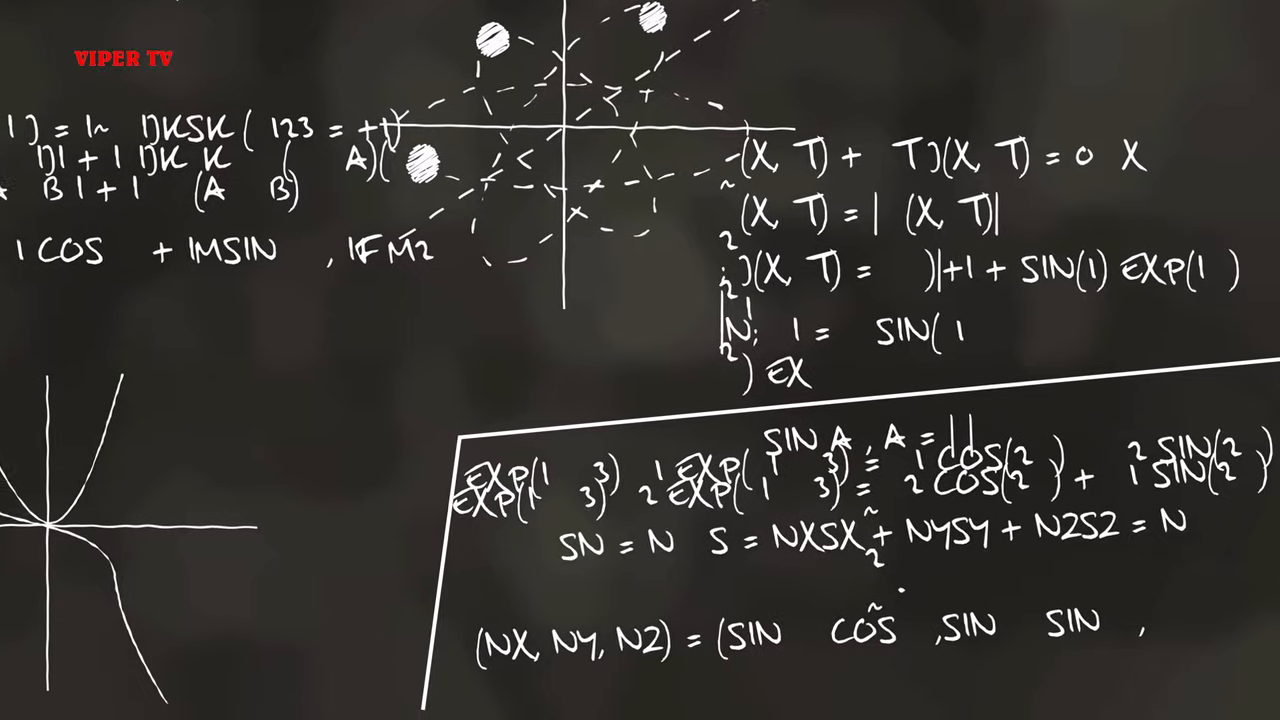